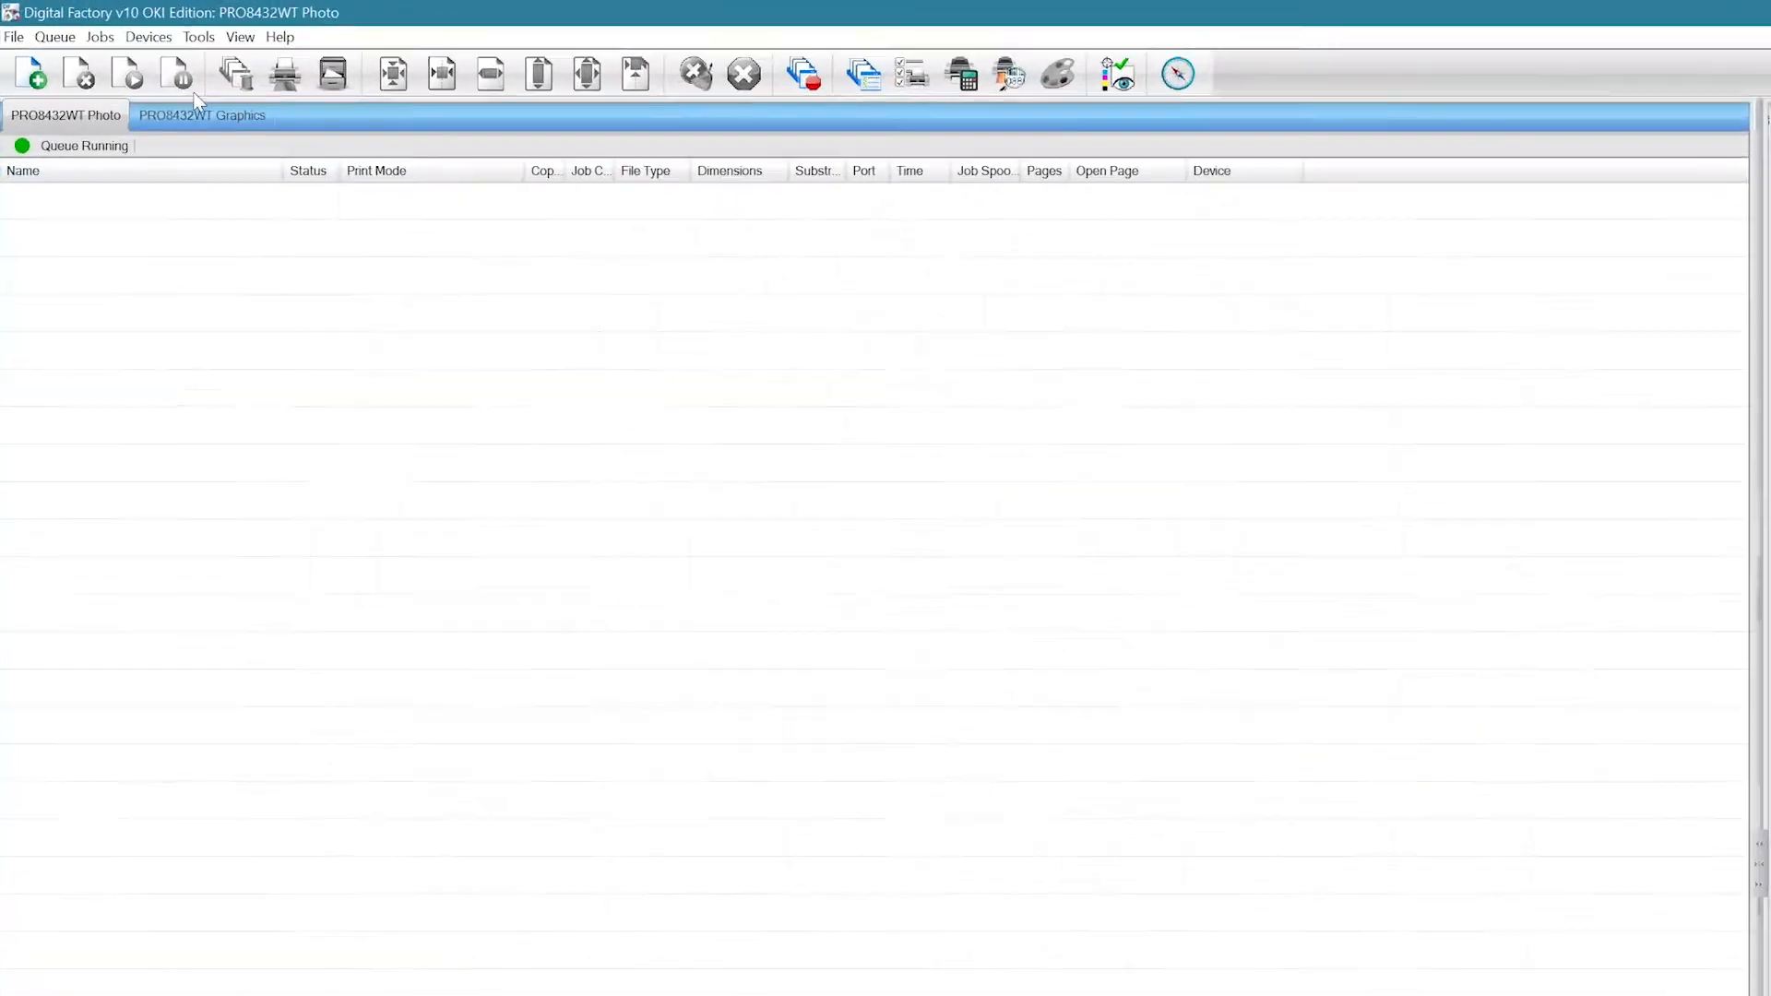
- Show the Devices menu commands over the PRO8432WT Photo queue
left_click(148, 36)
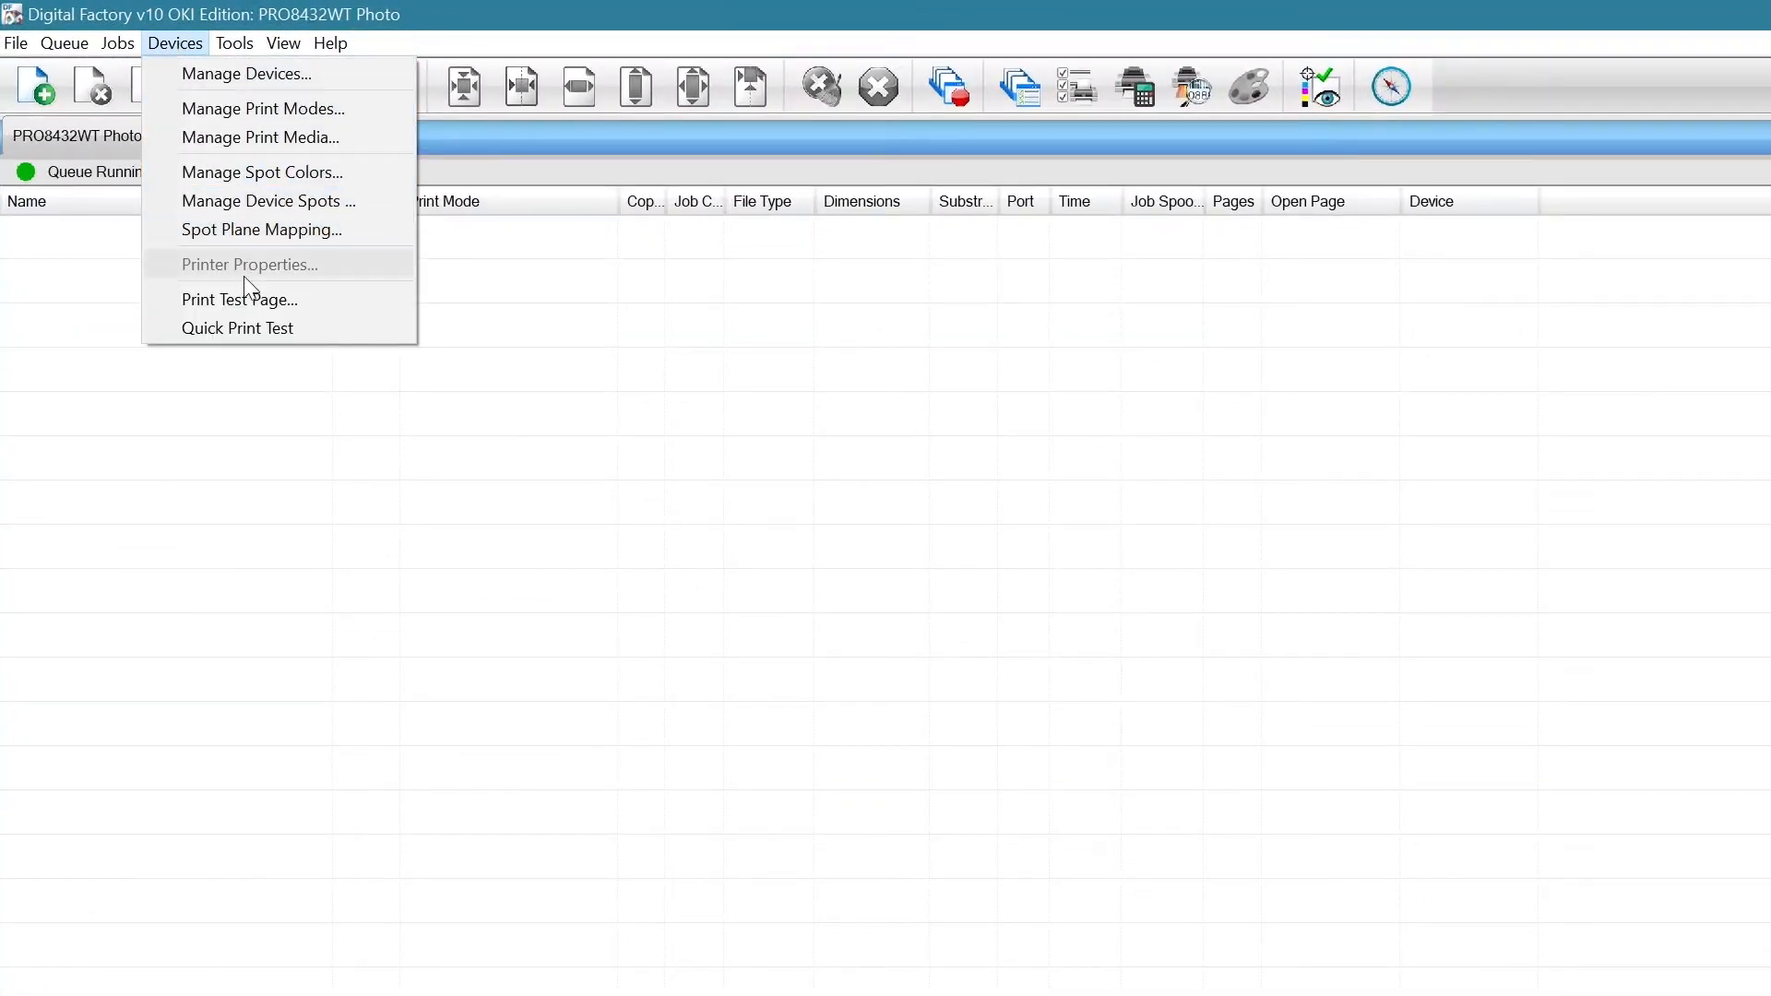
- Queue the Reptile House image from the Print Test Page chooser
left_click(237, 299)
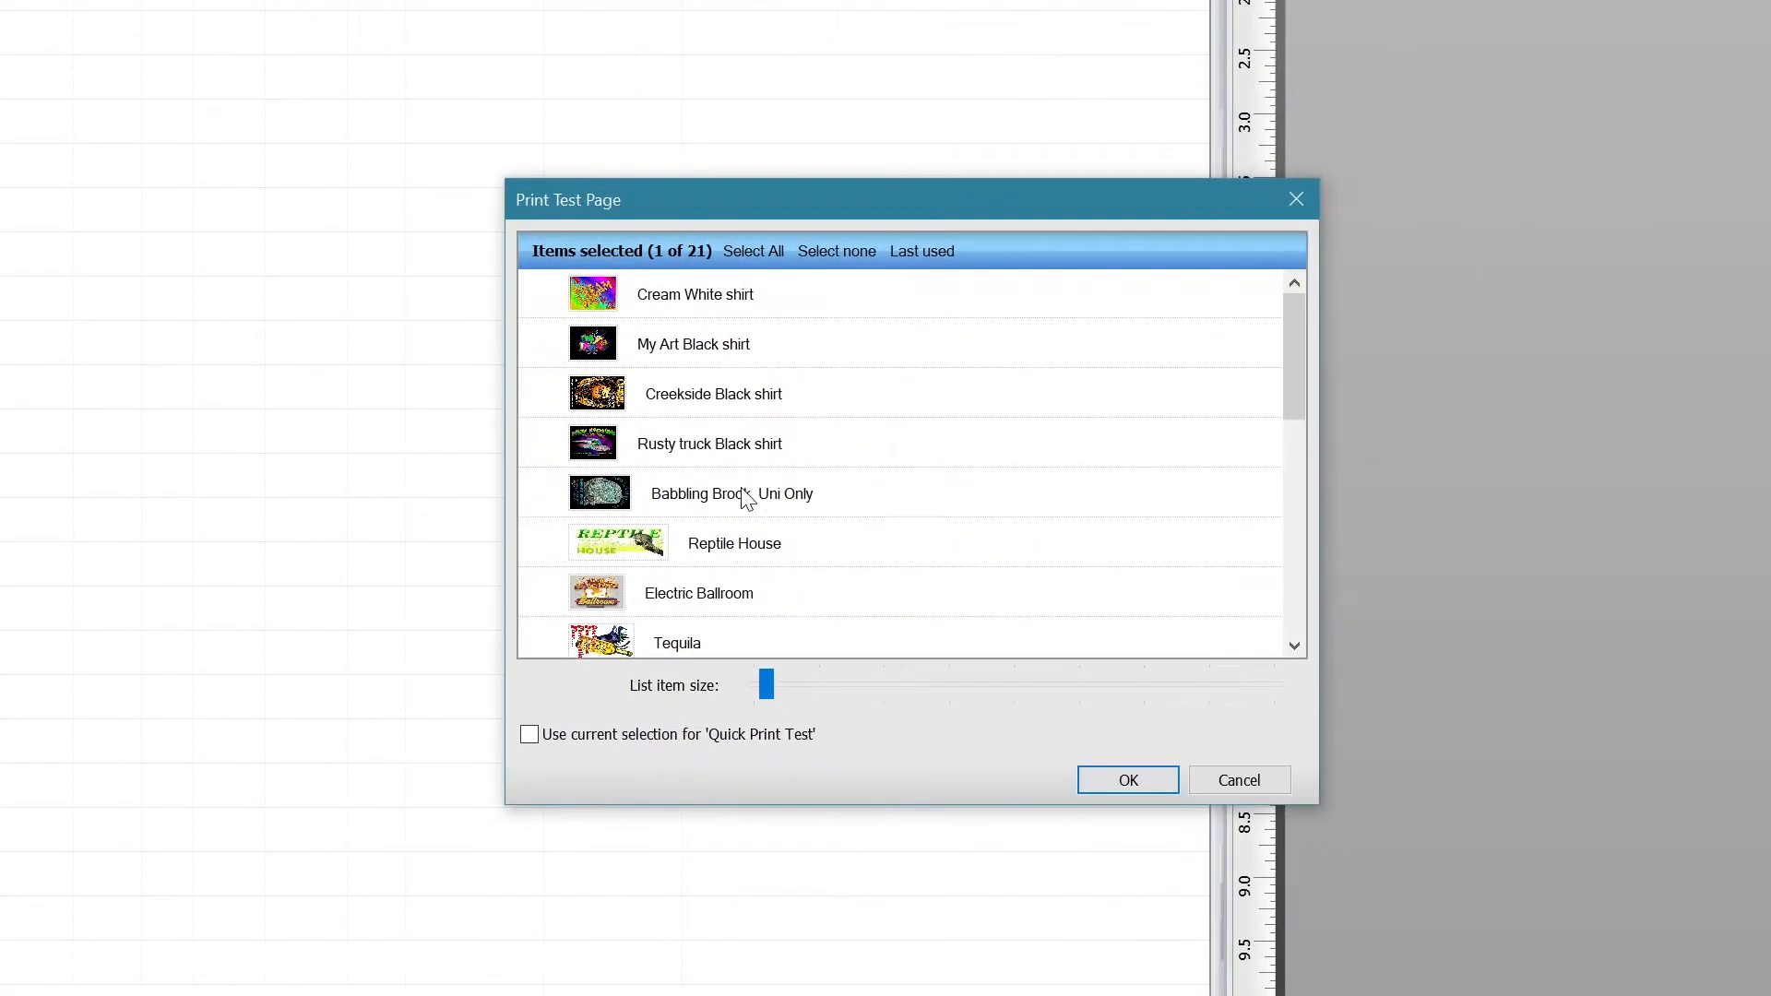
left_click(735, 543)
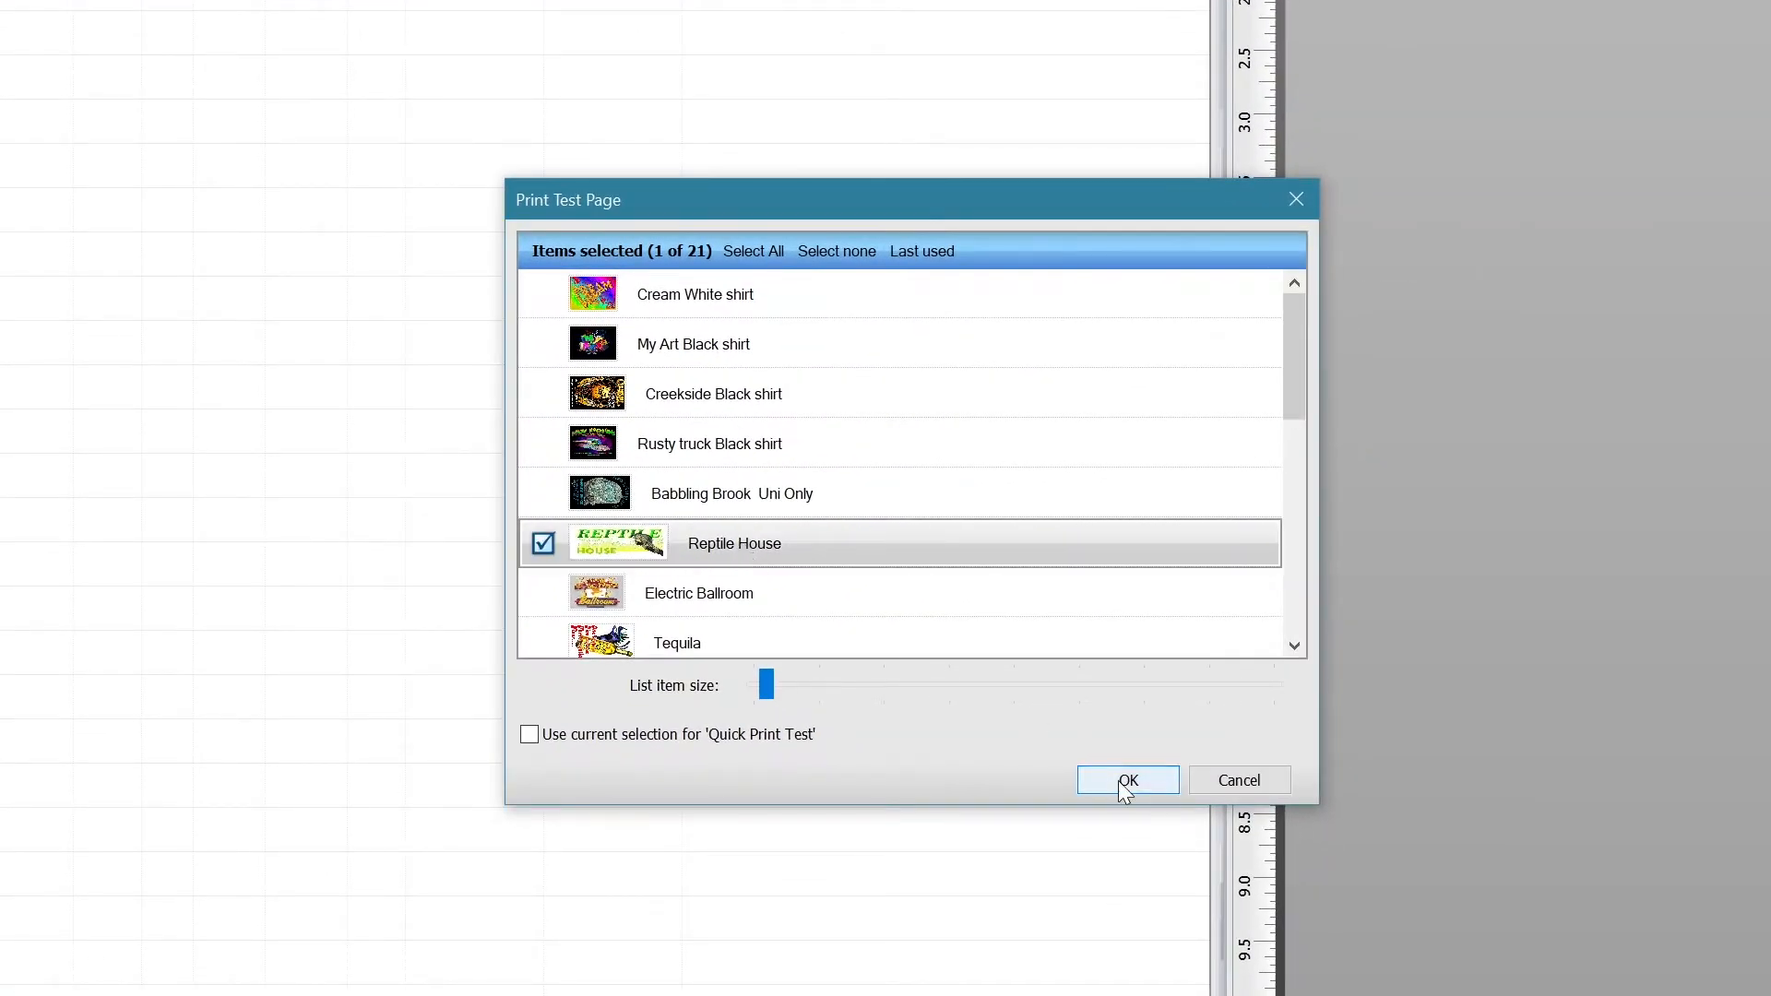
left_click(1129, 780)
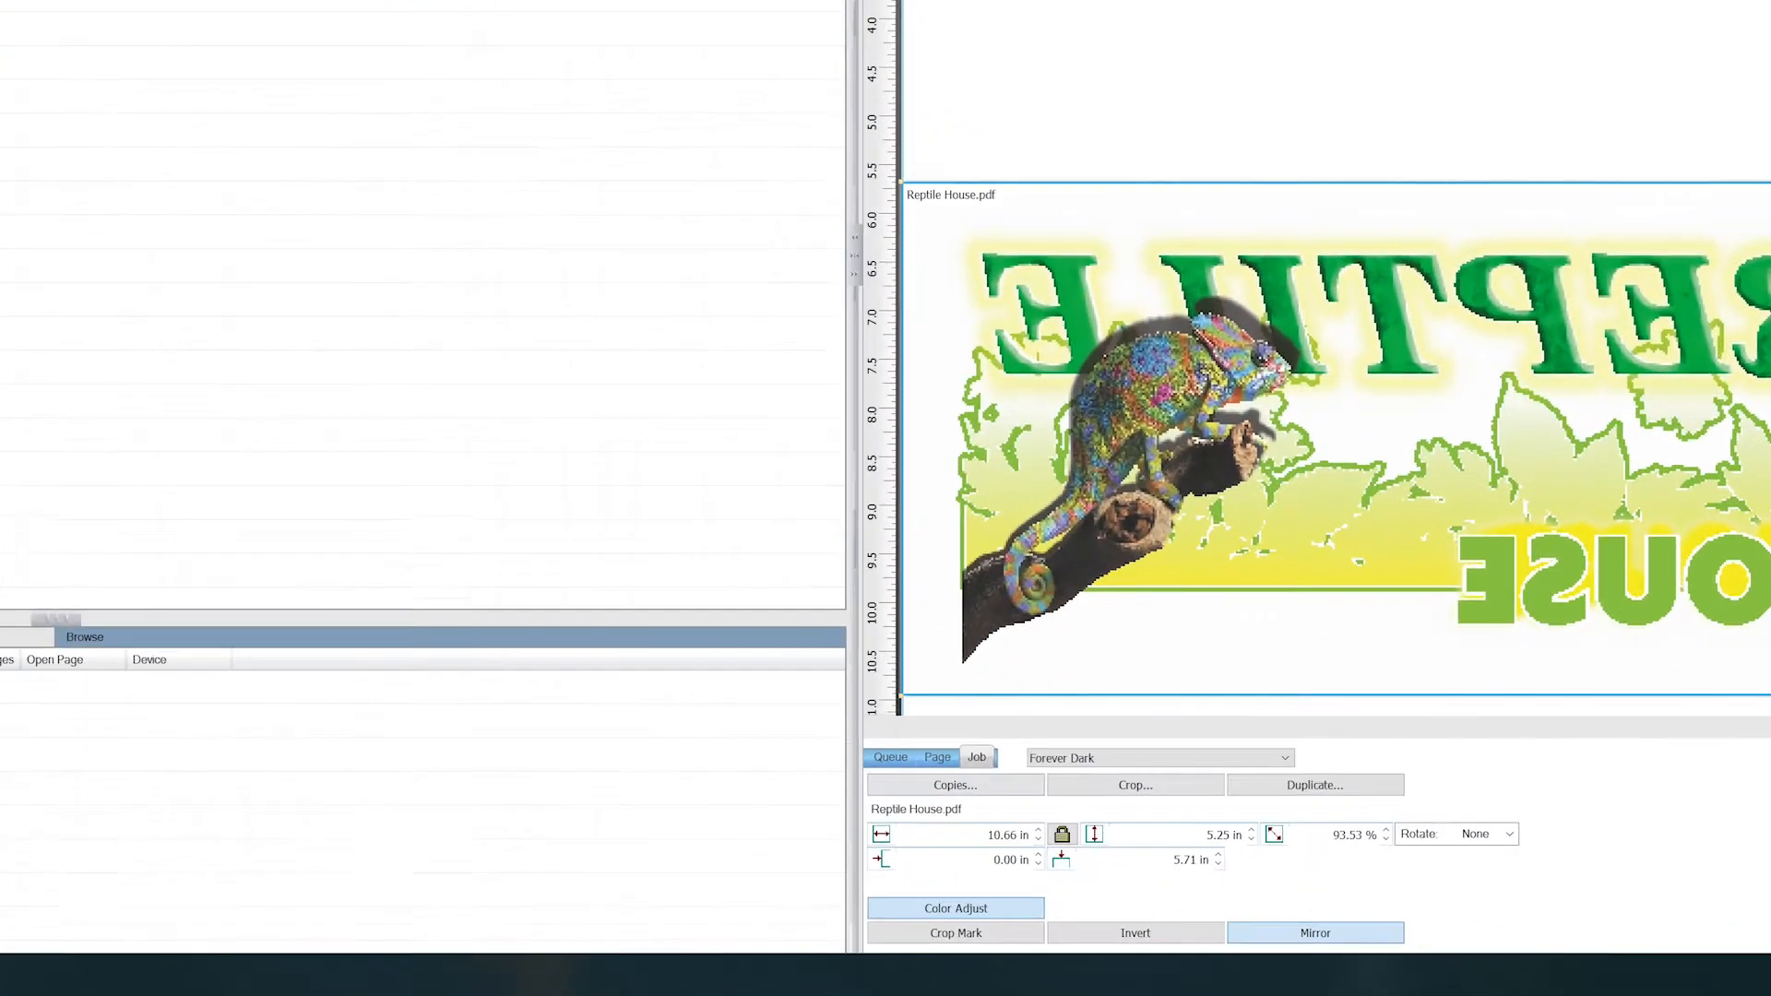
- Disable Enable Ink Removal in the job's Color Adjust settings
left_click(955, 908)
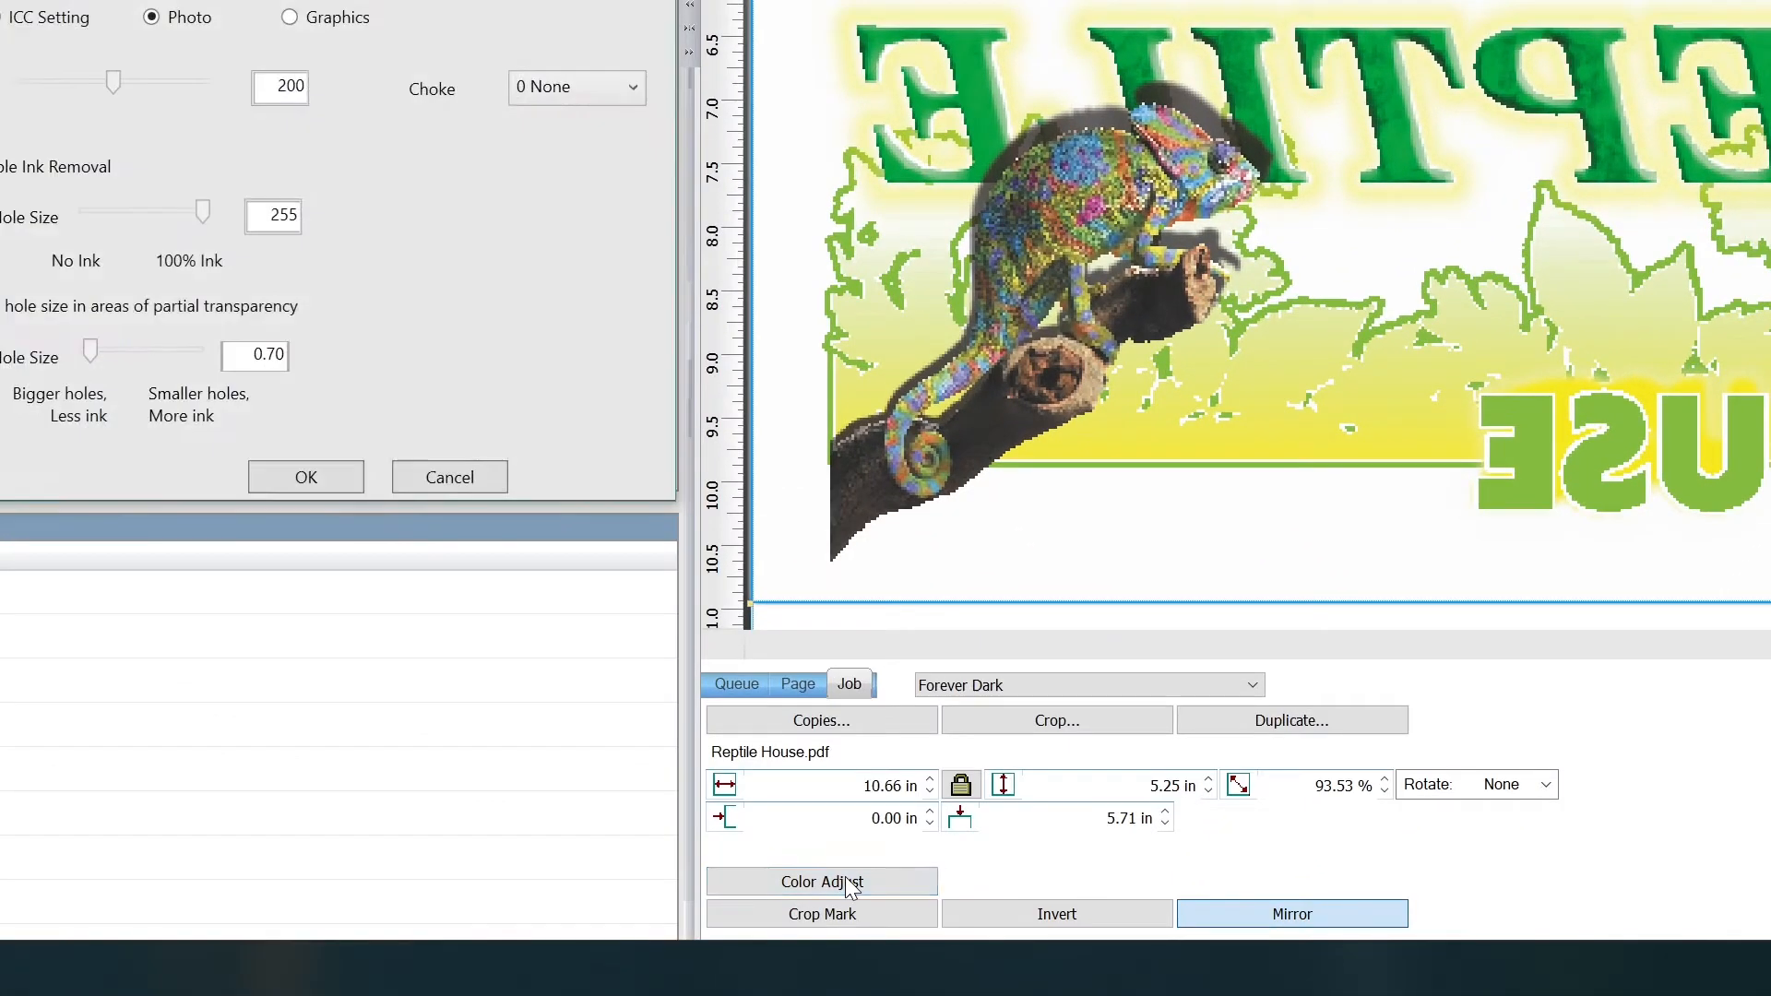
left_click(821, 882)
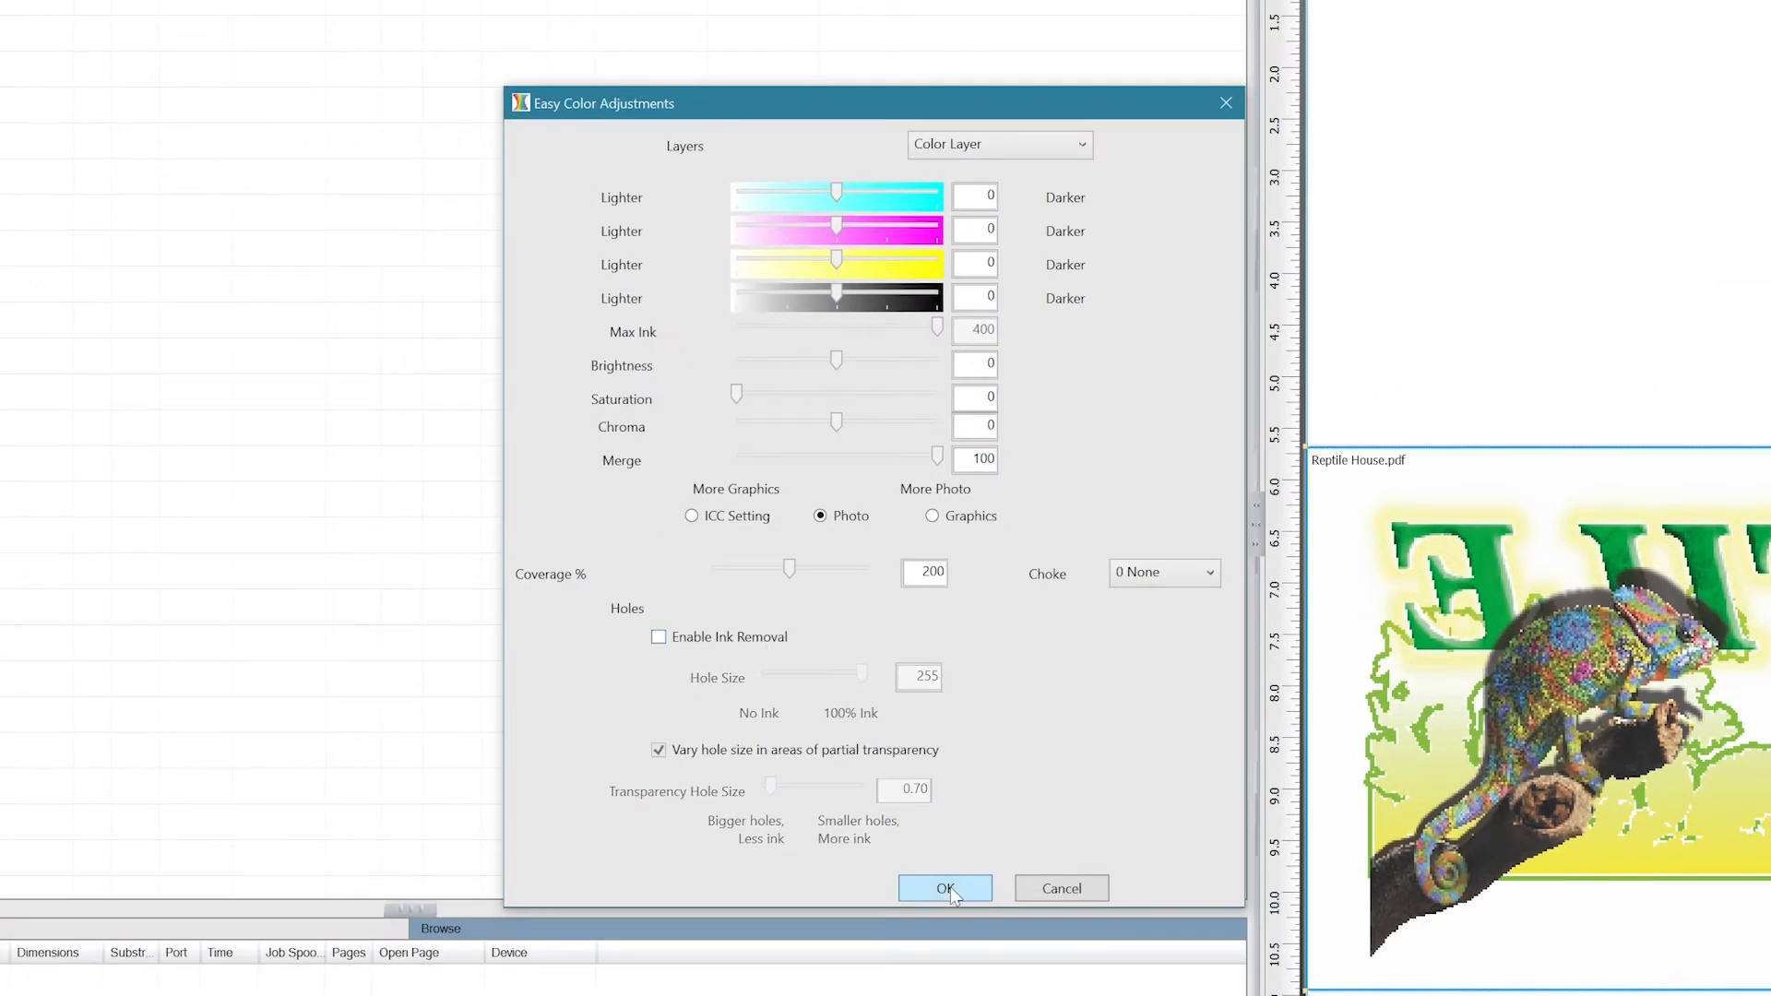
left_click(944, 888)
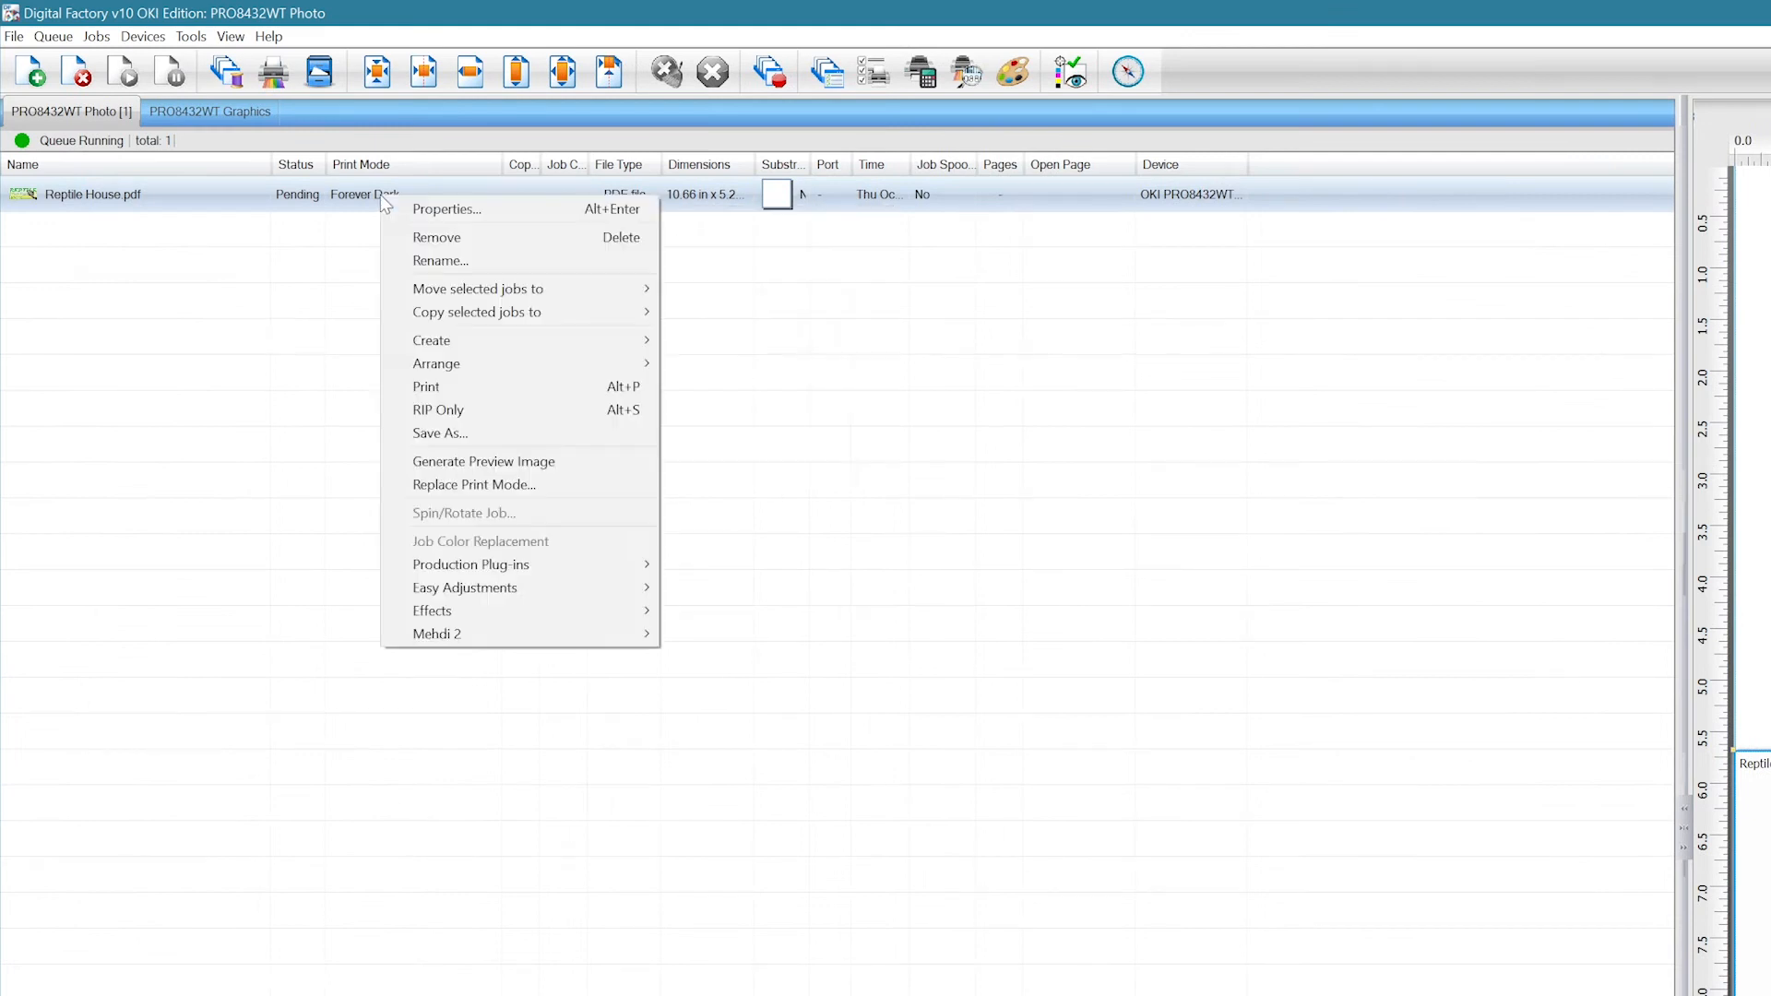
mouse_move(457, 420)
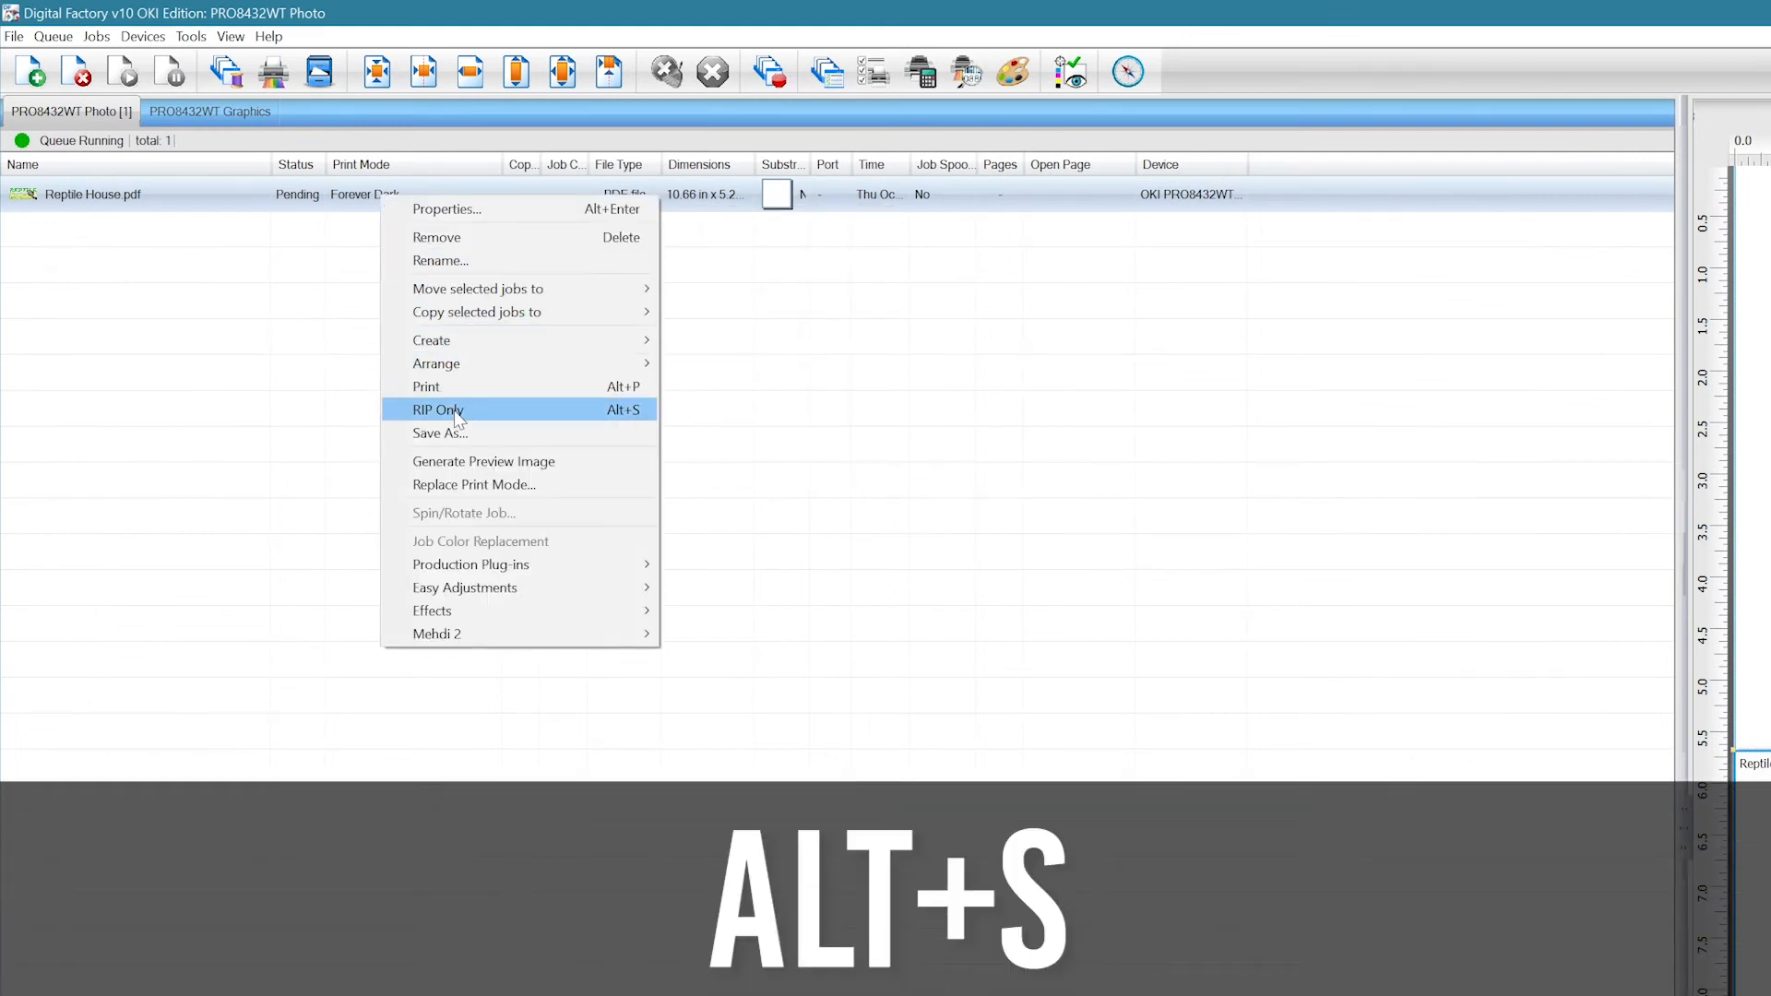
- Send the Reptile House job to RIP Only without printing
left_click(438, 410)
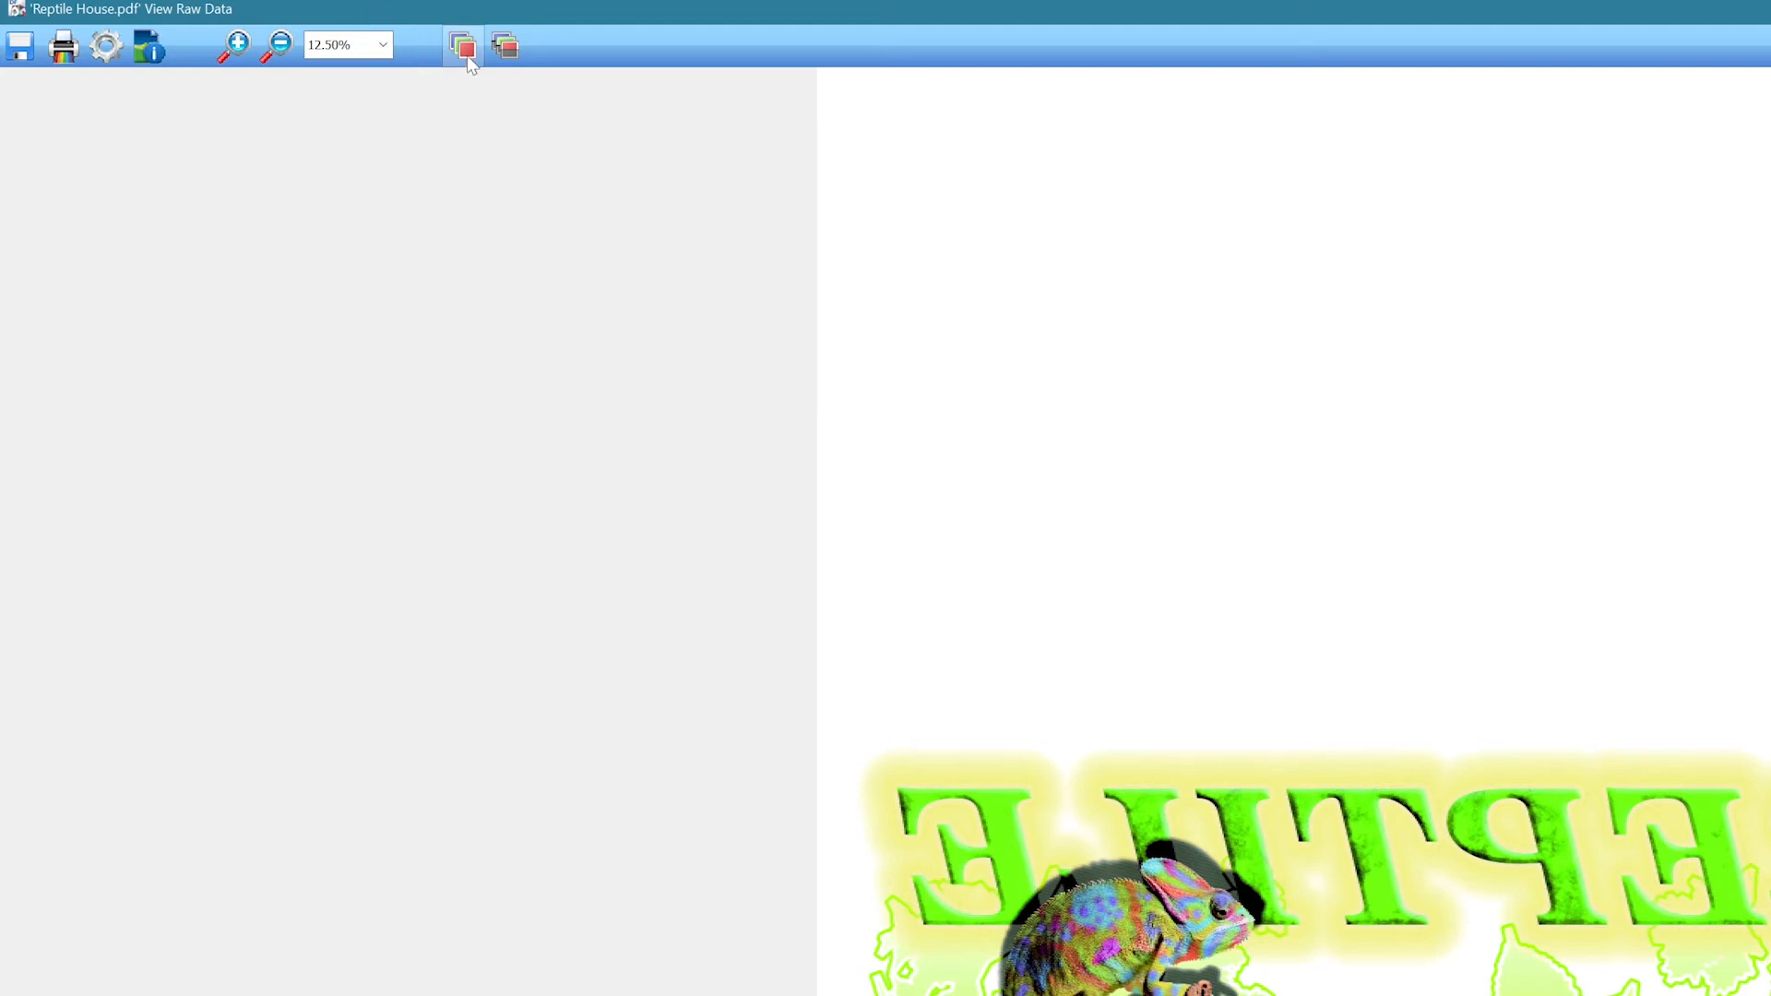
- Hide the Cyan, Magenta and Yellow planes so only the White plane shows
left_click(461, 46)
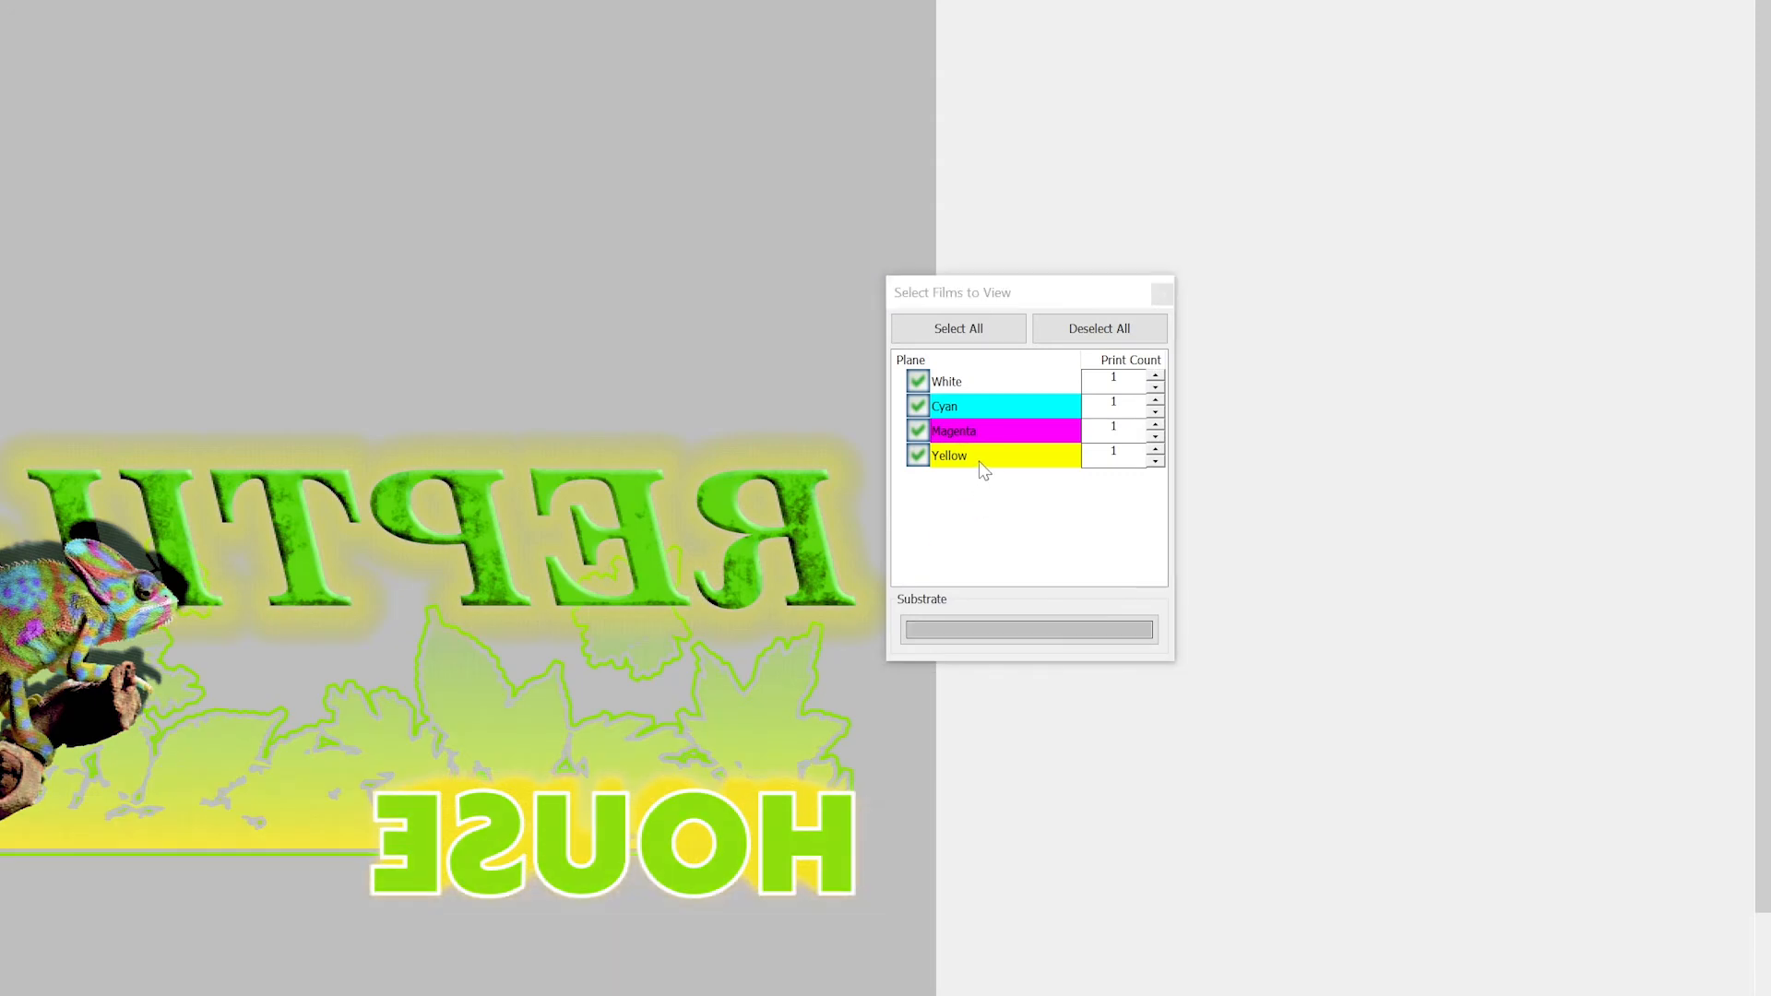
left_click(1099, 328)
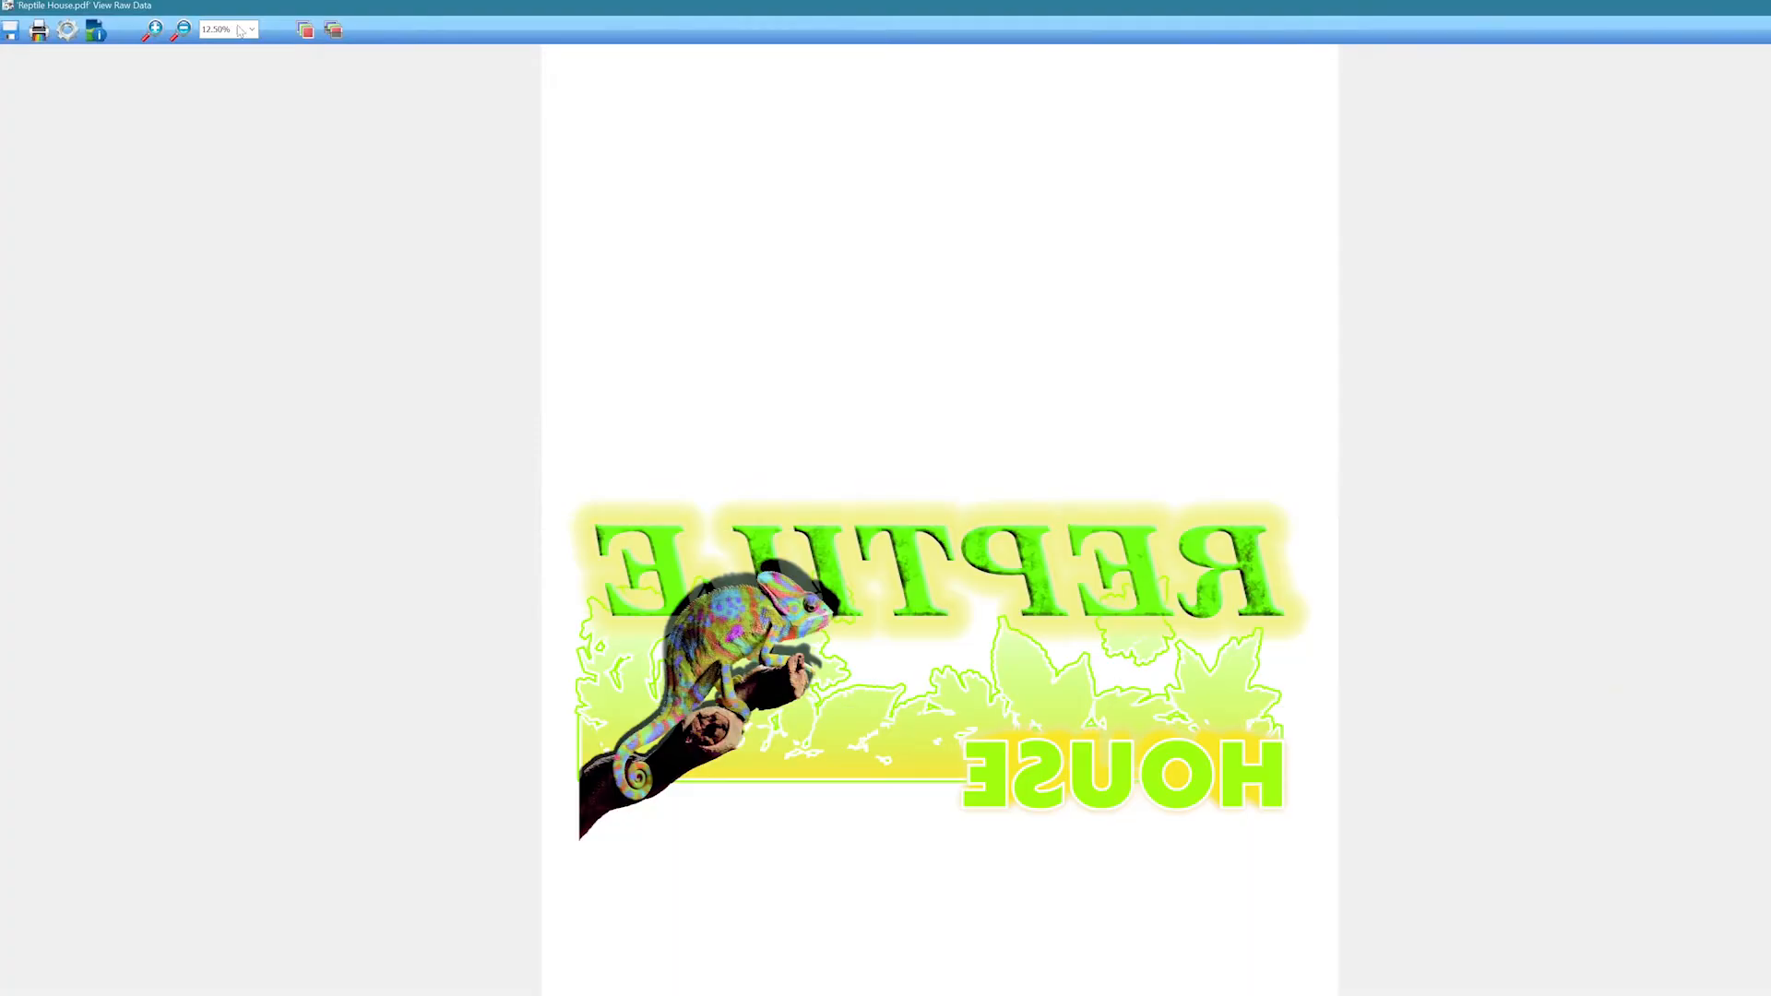
left_click(330, 30)
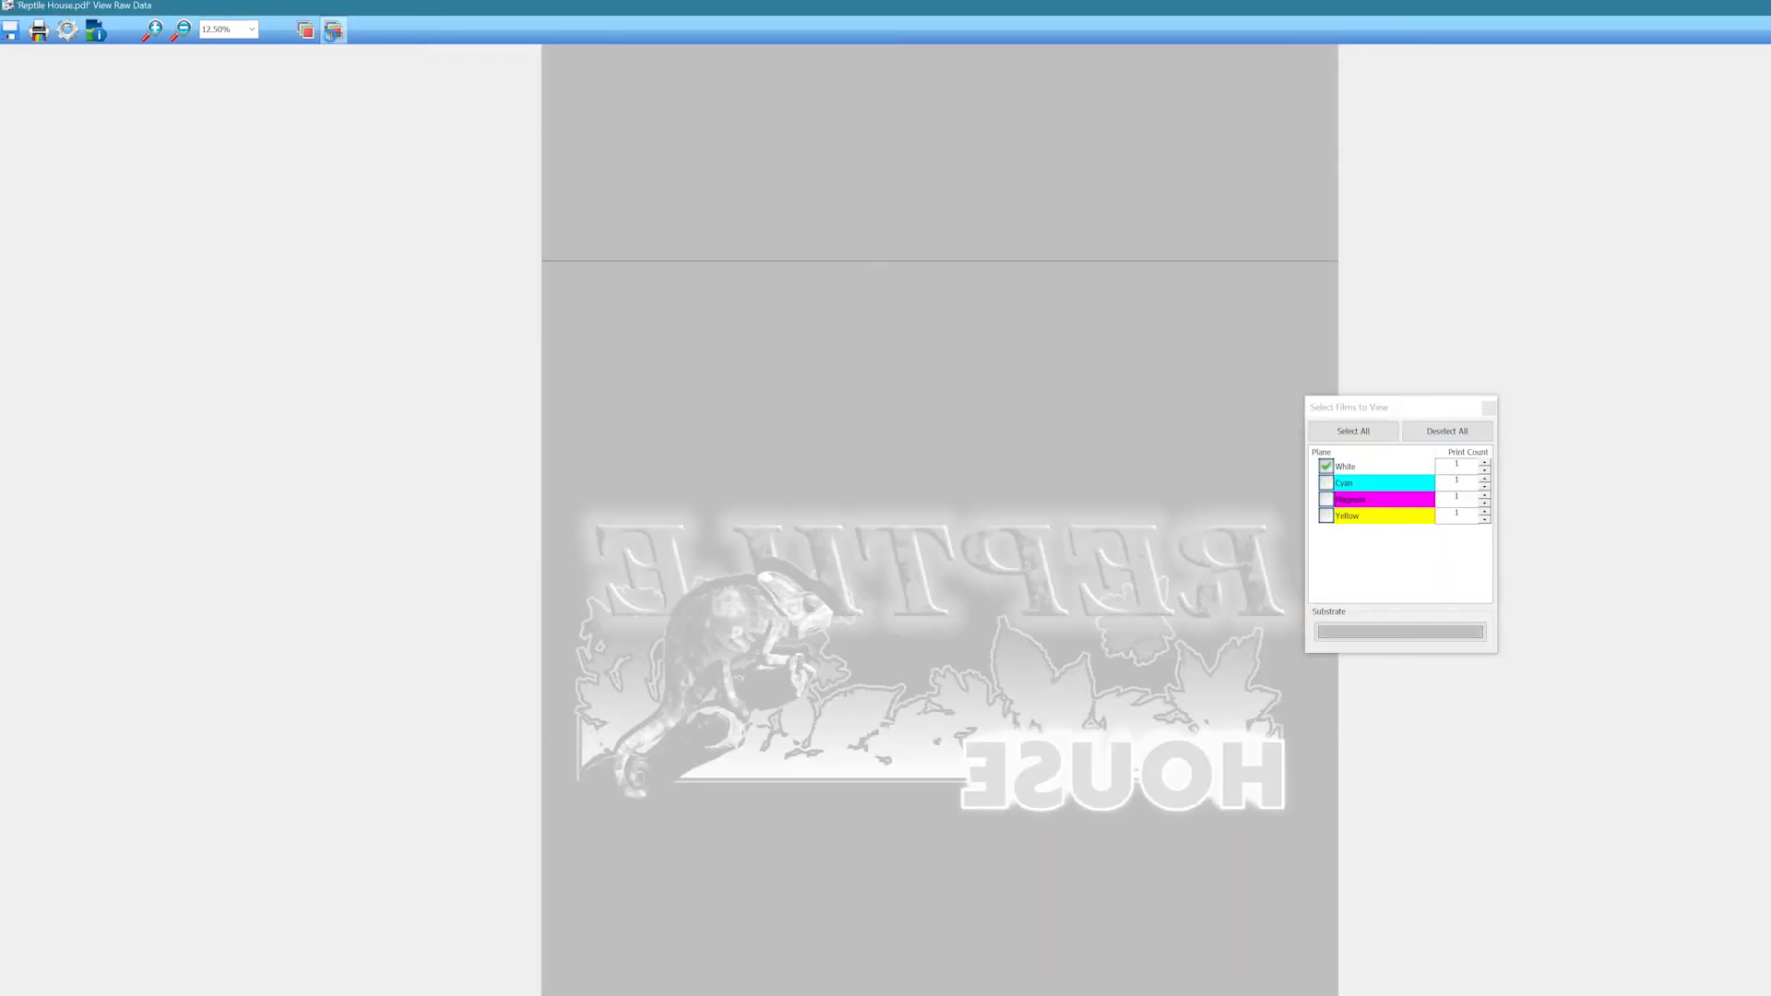